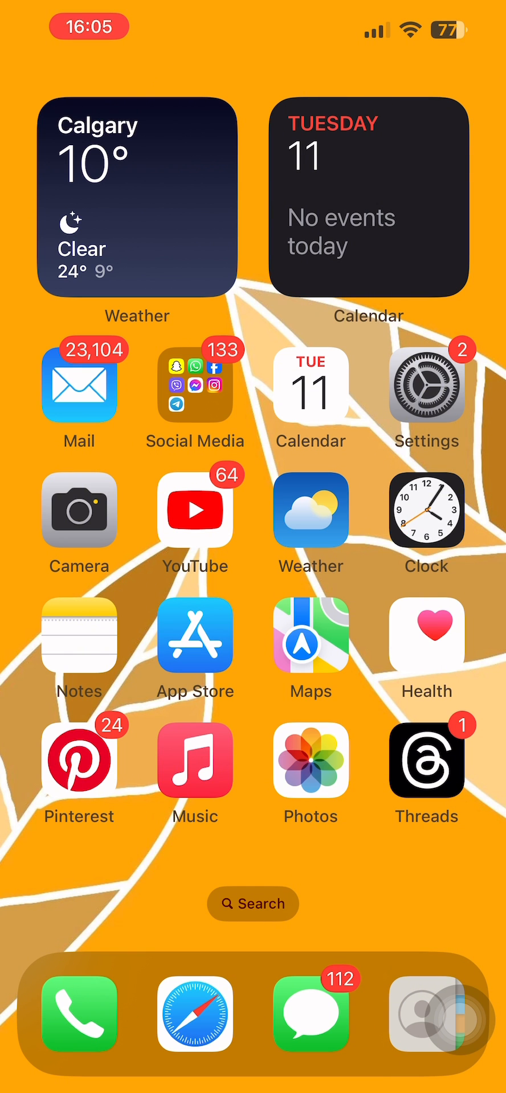
Launch Settings from the home screen and scroll down toward the Phone entry.
left_click(424, 390)
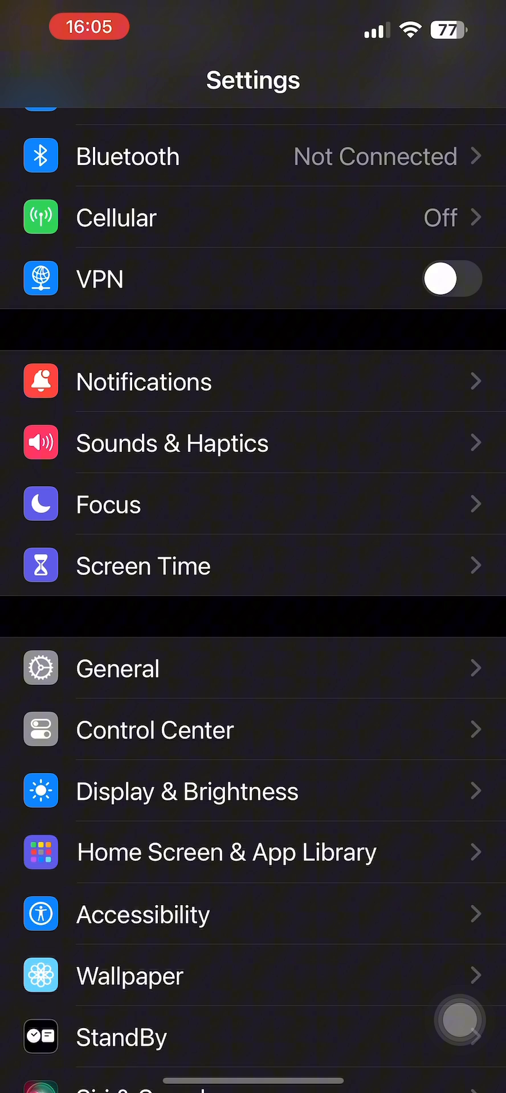
scroll("down", 3)
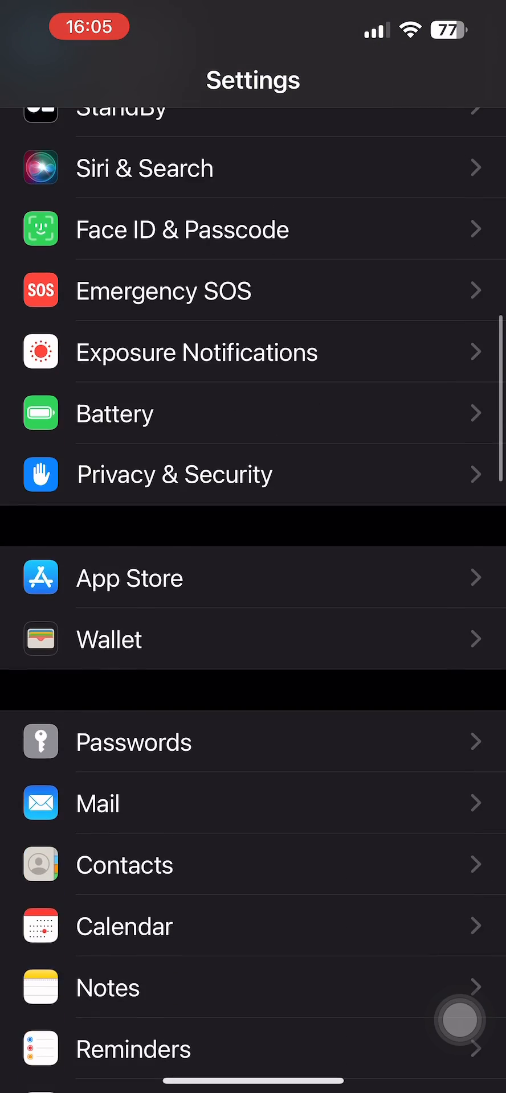
scroll("down", 3)
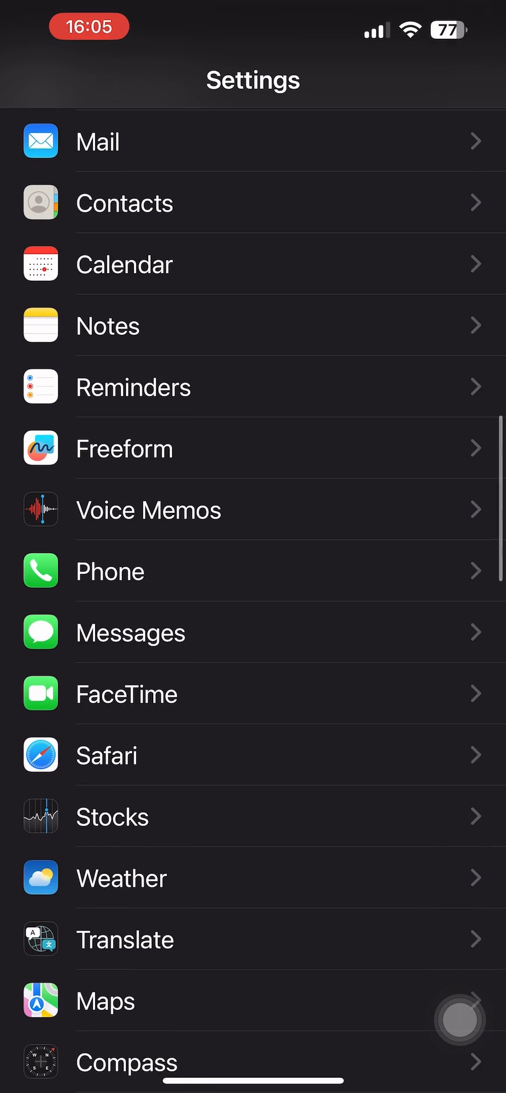
Enter Phone settings and go into the Blocked Contacts list.
left_click(111, 570)
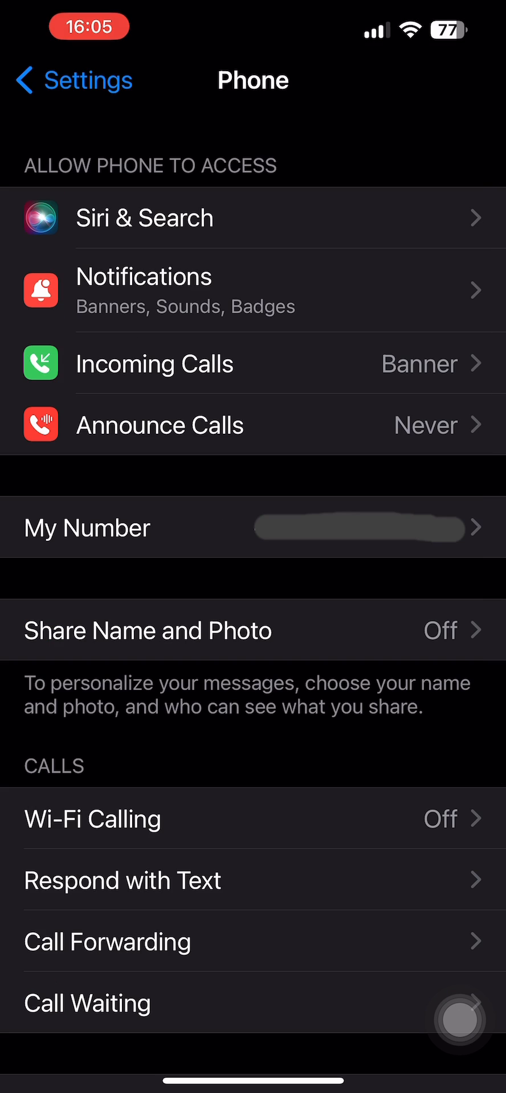
scroll("down", 3)
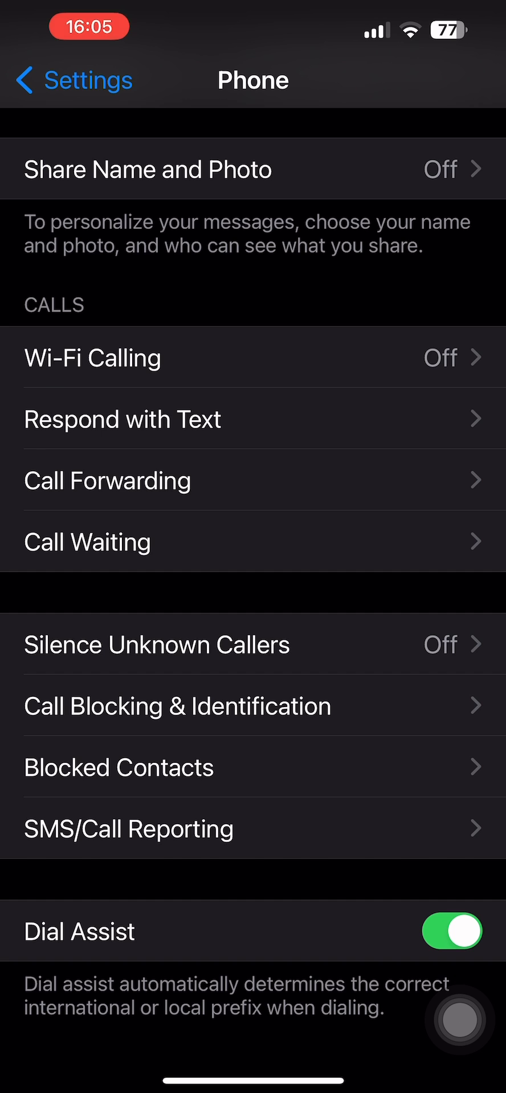
left_click(120, 768)
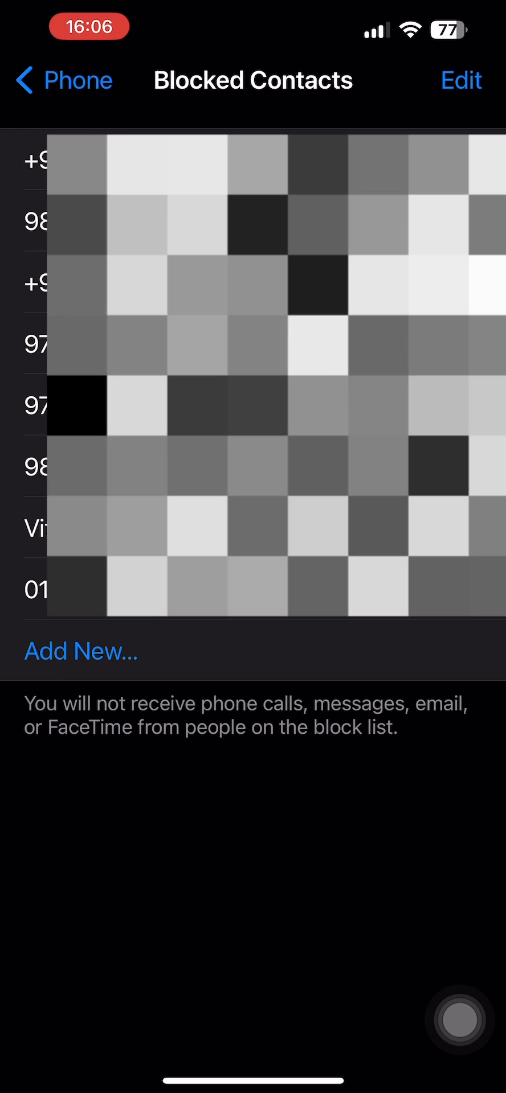
Switch the blocked list into Edit to show the red minus buttons, then finish with Done.
left_click(464, 80)
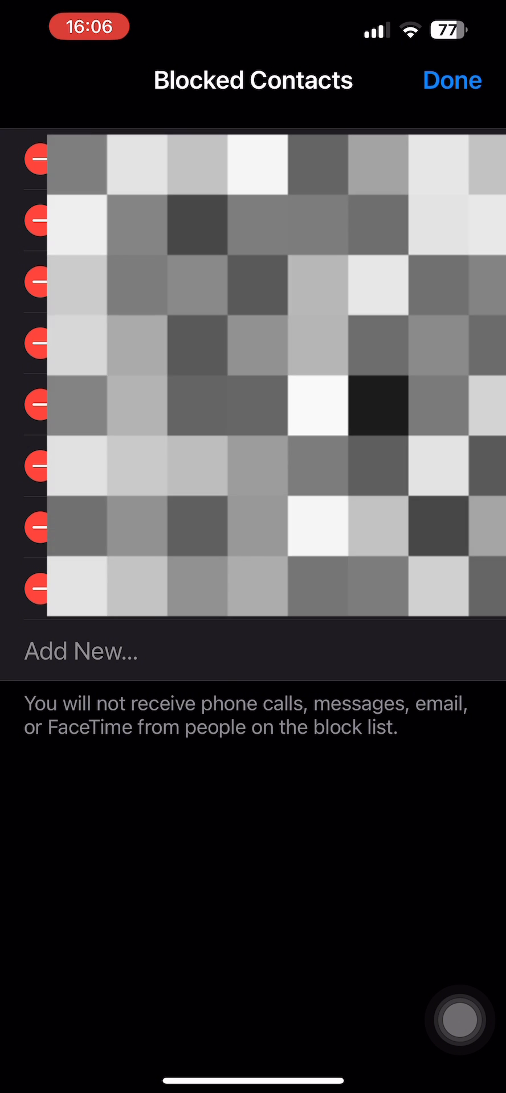
left_click(451, 78)
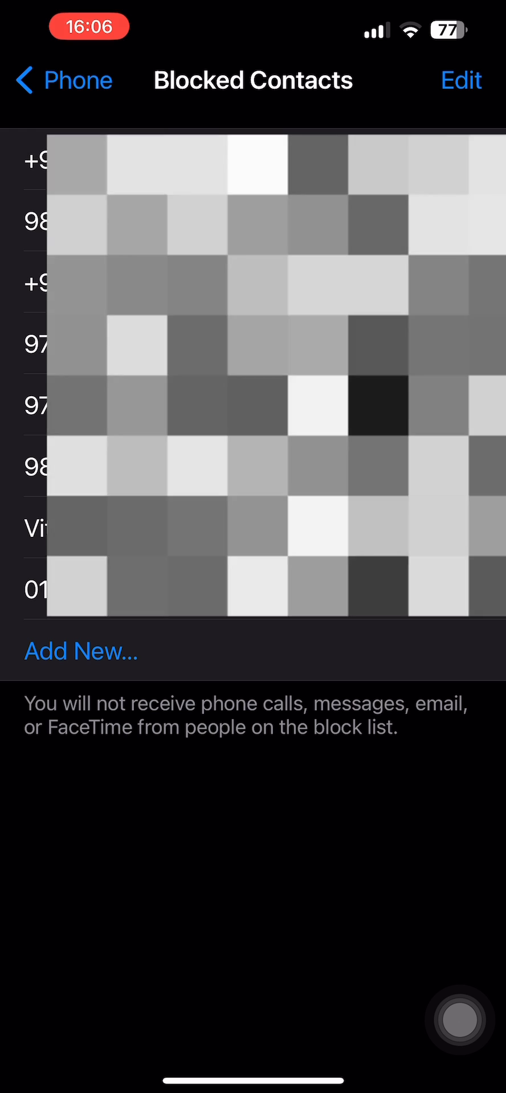